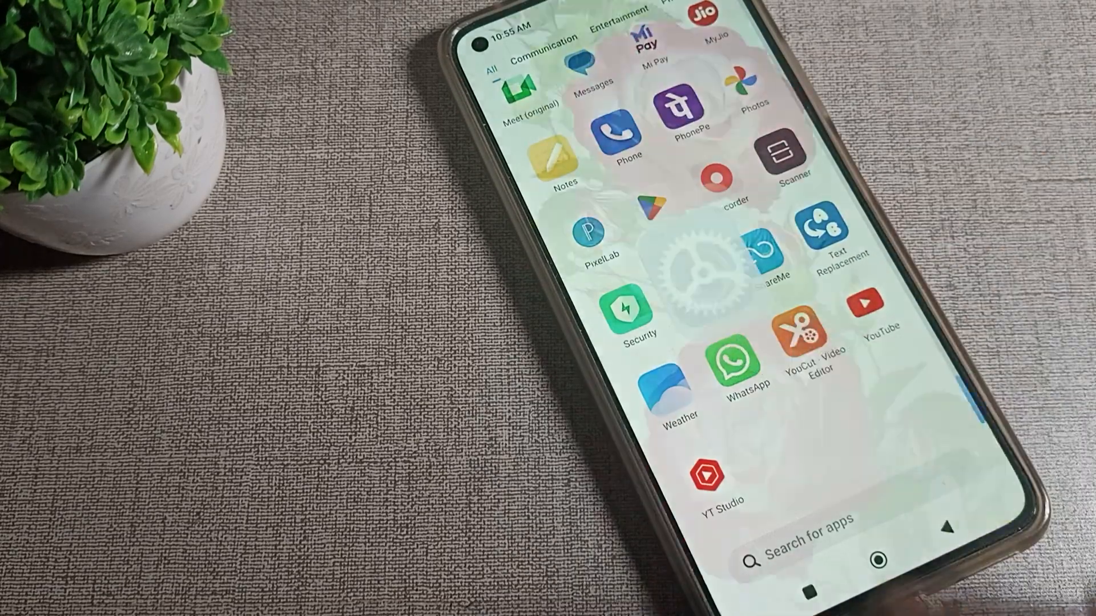
- Open Settings from the app drawer and scroll toward Sound & vibration
{"action": "left_click", "coordinate": [680, 265]}
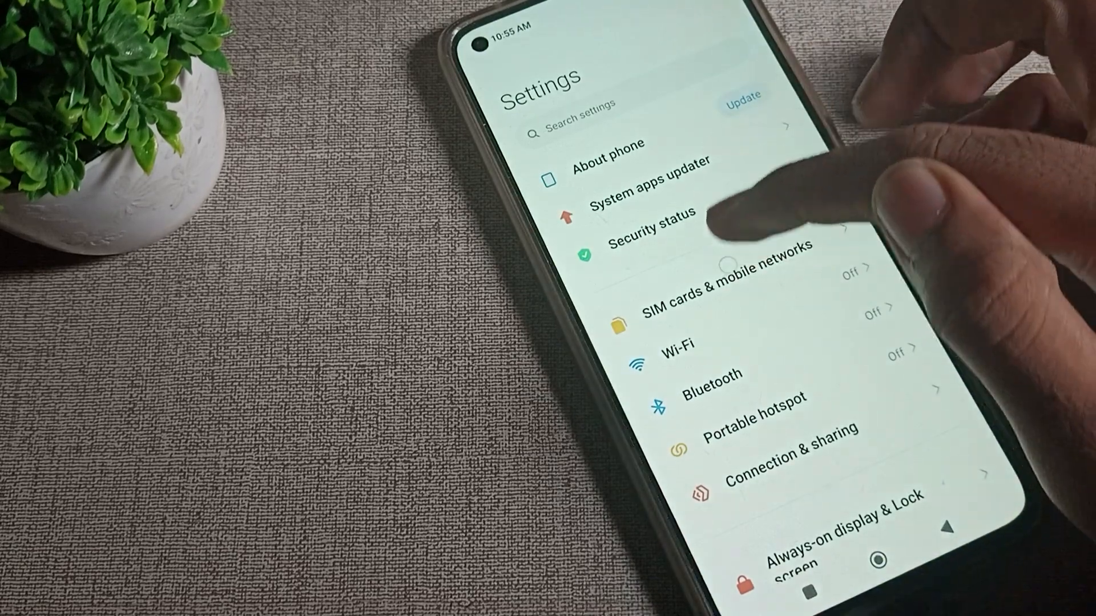
{"action": "scroll", "scroll_direction": "down", "scroll_amount": 3}
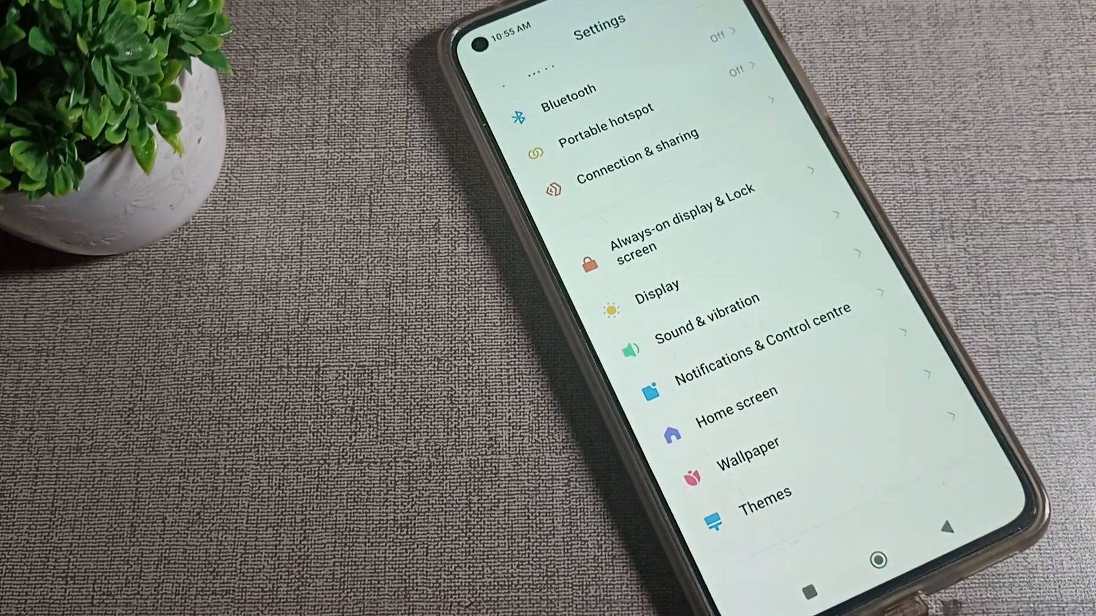
- Open Sound & vibration, scroll to Vibrate for calls, then exit to the app drawer
{"action": "left_click", "coordinate": [700, 319]}
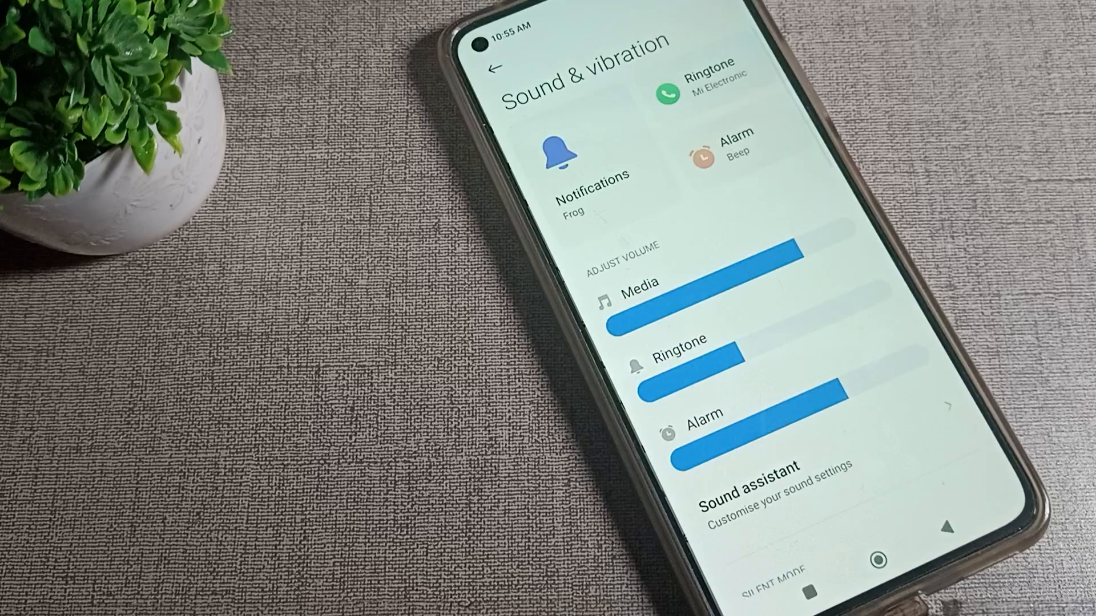
{"action": "scroll", "scroll_direction": "down", "scroll_amount": 3}
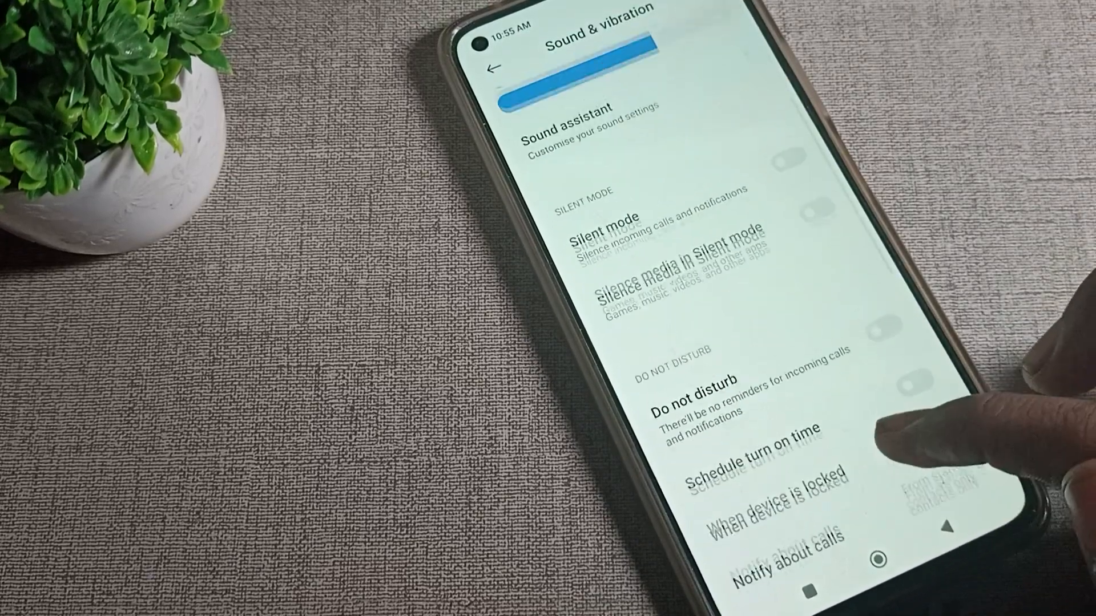
{"action": "scroll", "scroll_direction": "up", "scroll_amount": 3}
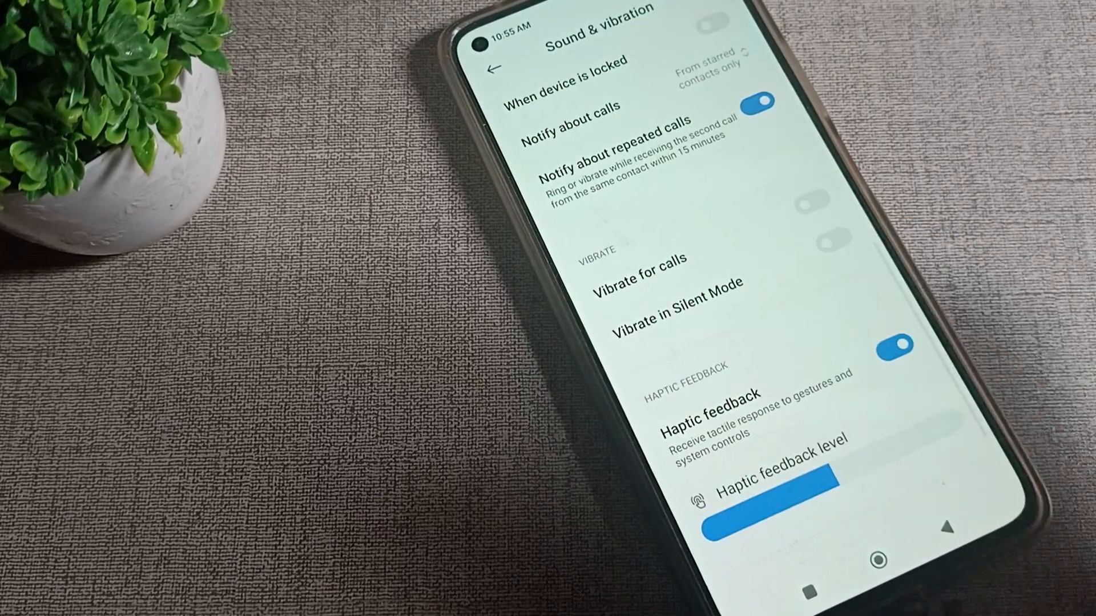
{"action": "scroll", "scroll_direction": "down", "scroll_amount": 3}
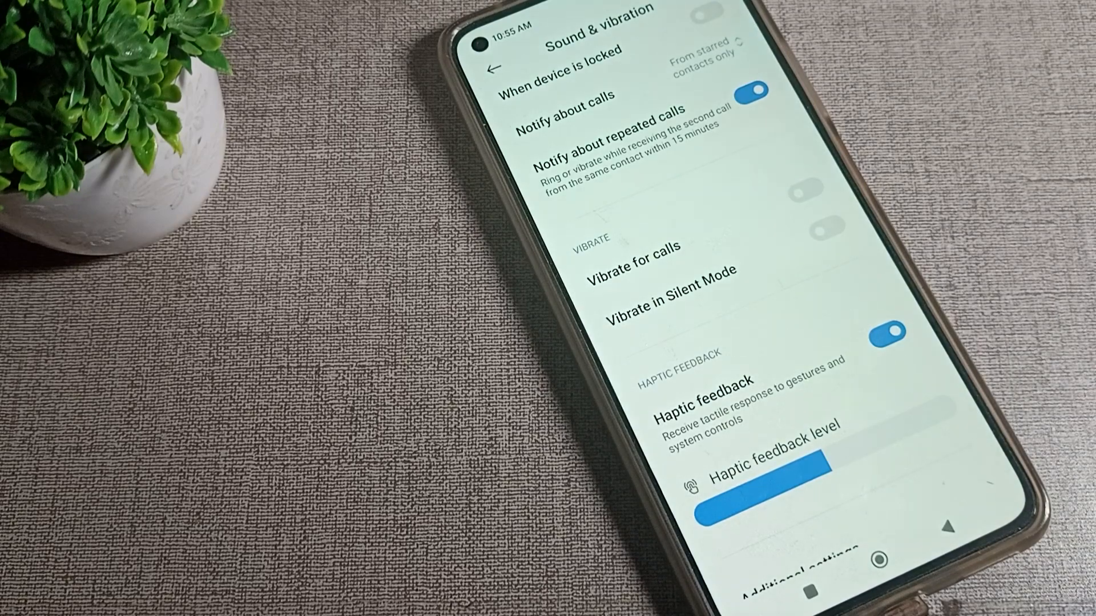
{"action": "left_click", "coordinate": [799, 189]}
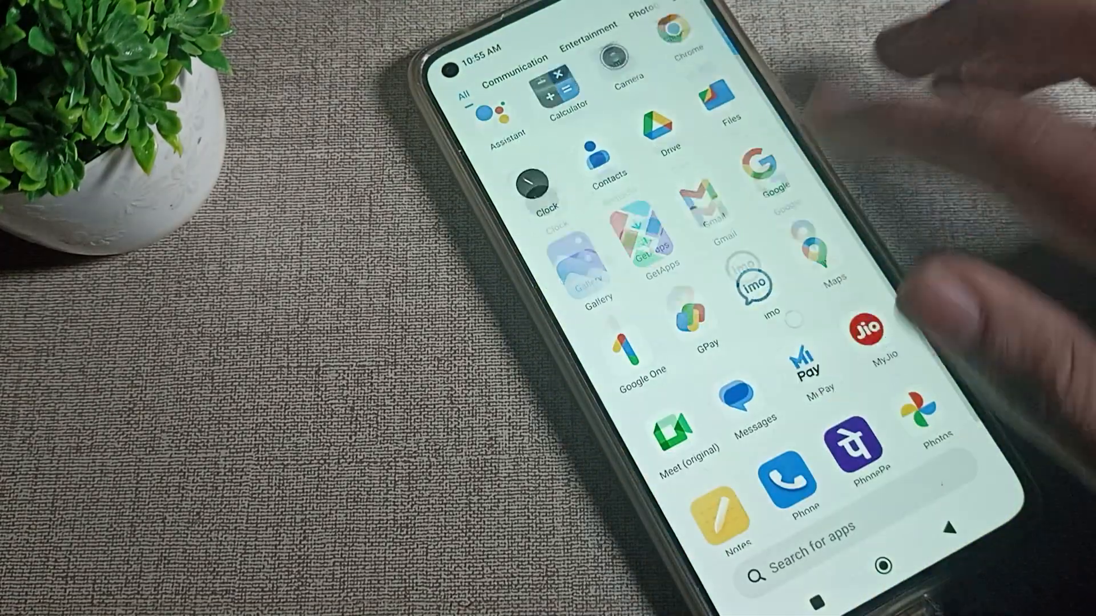
{"action": "scroll", "scroll_direction": "down", "scroll_amount": 3}
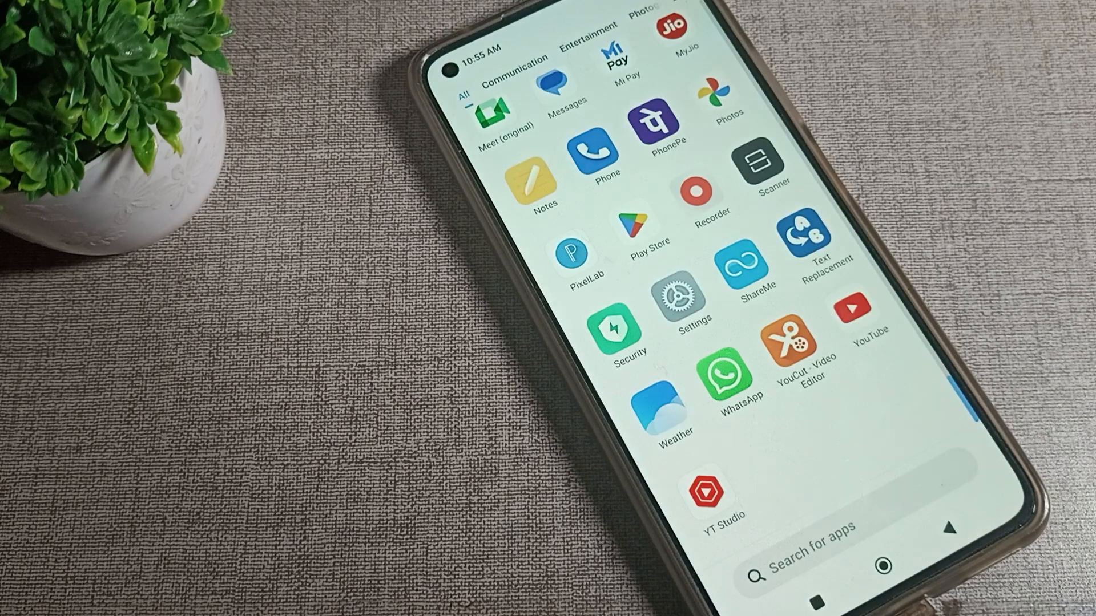